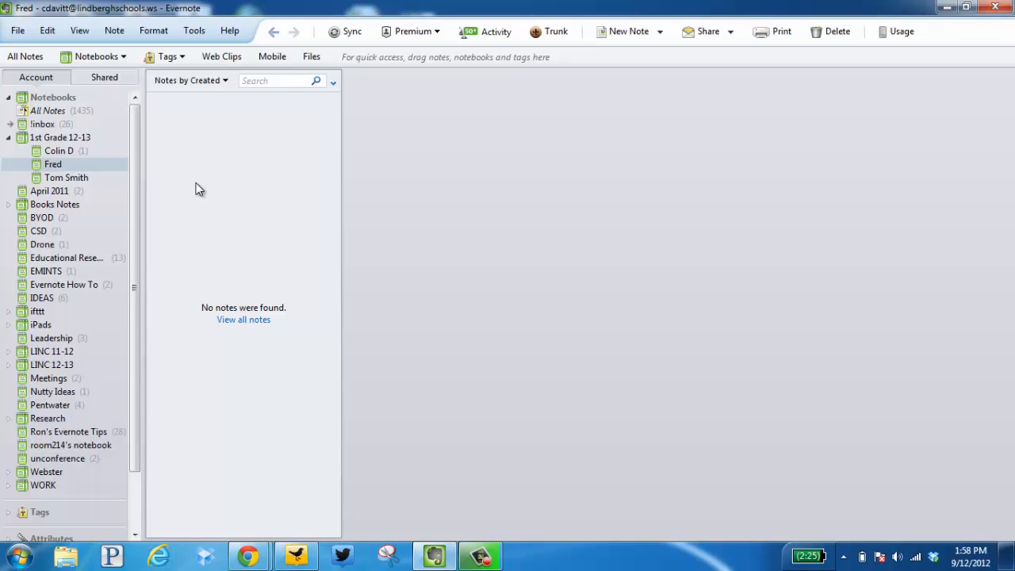
mouse_move(92, 166)
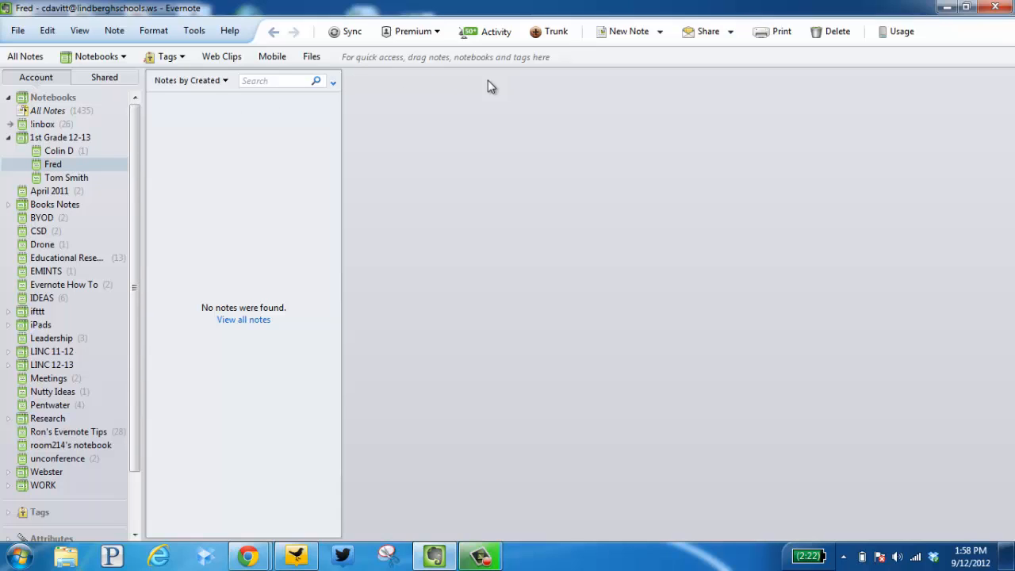
mouse_move(627, 32)
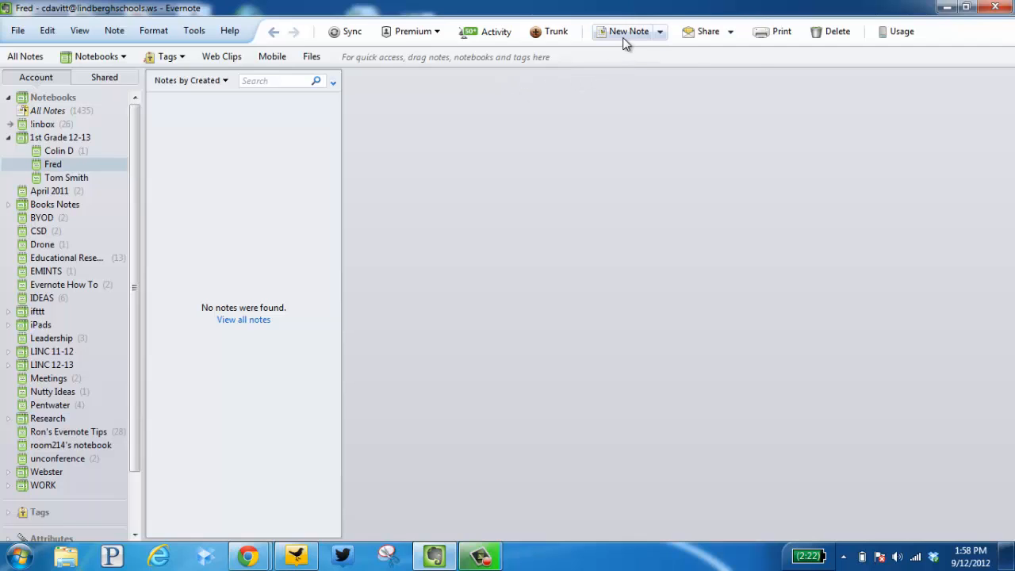
Create a note in the Fred notebook titled 'New Note about Fred' with tags fred and reading.
click(628, 31)
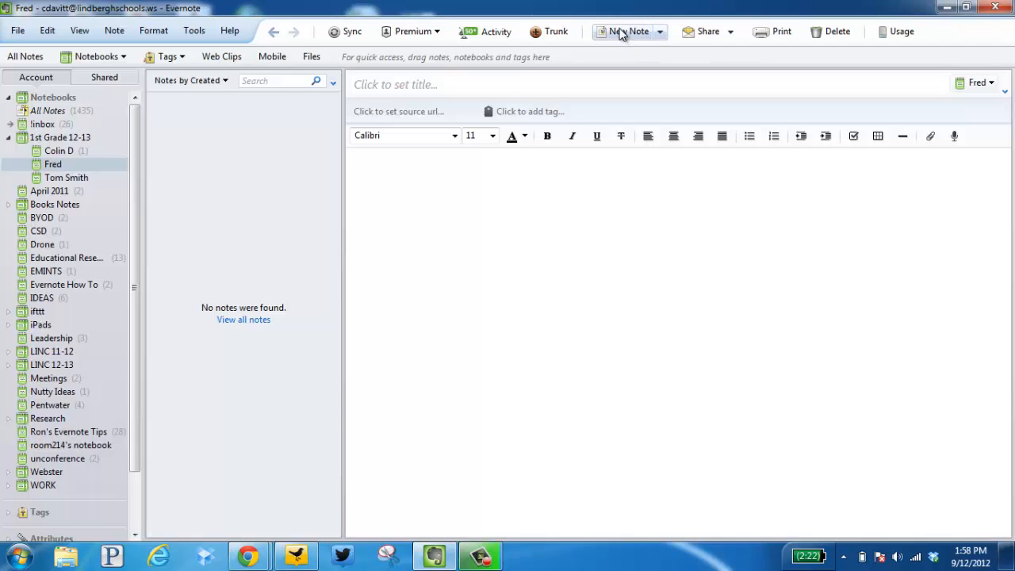
click(628, 32)
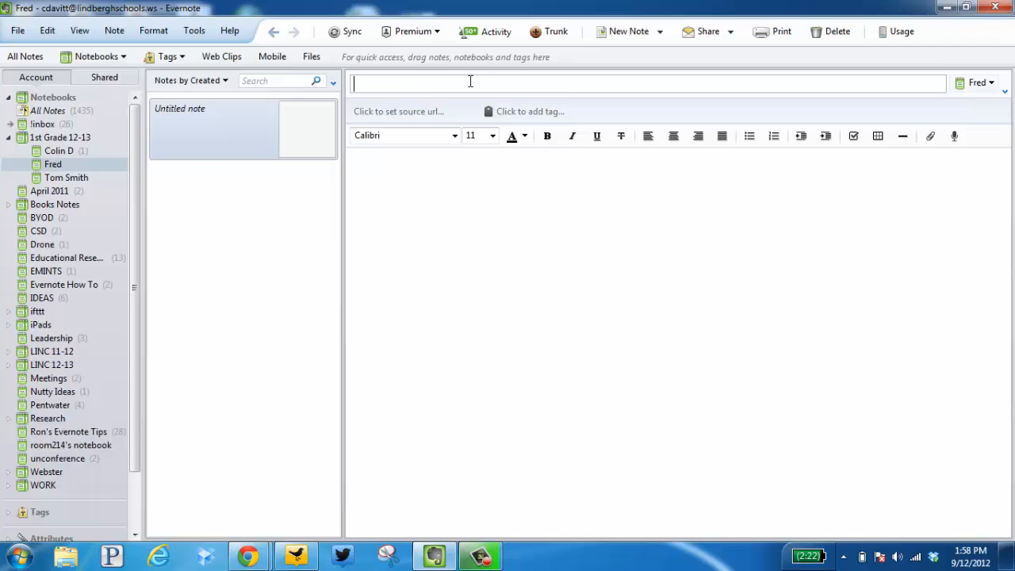
text(New Note about Fred)
click(527, 111)
text(fred reading)
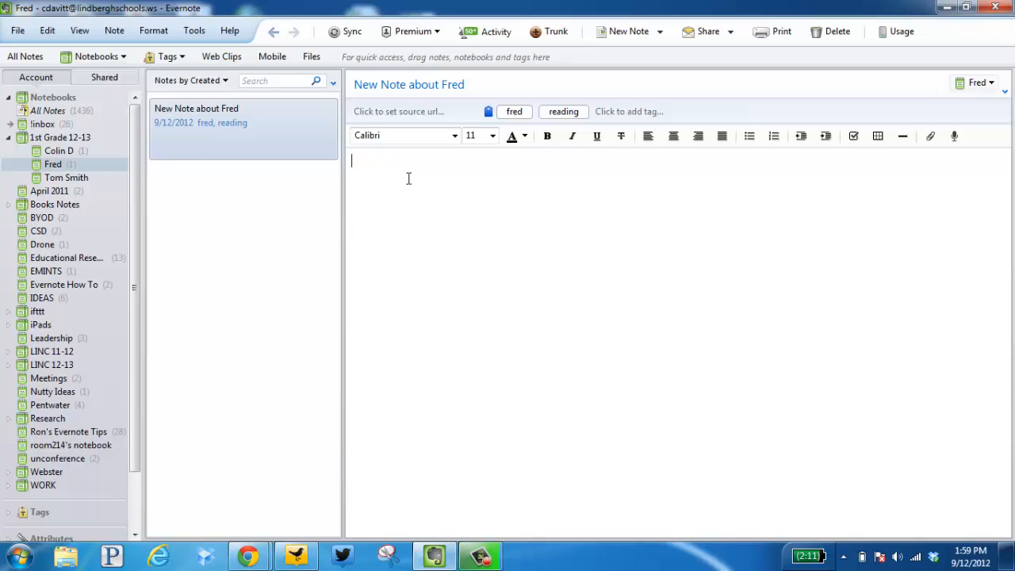
Write 'Here are my notes from our session today...' in the body, add a horizontal rule, and sync.
text(Here are my notes from our session today...)
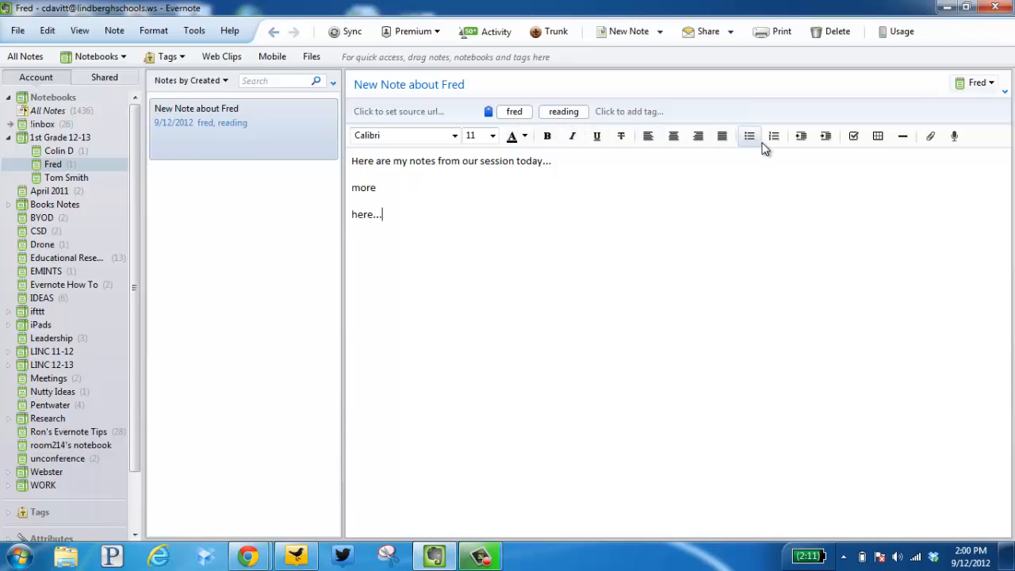
mouse_move(904, 154)
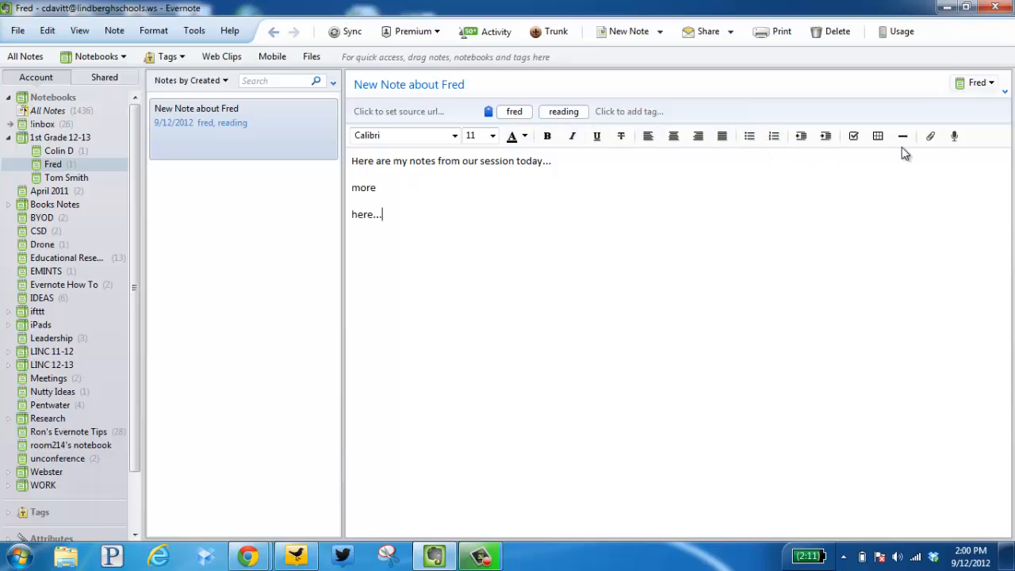
text(rhje)
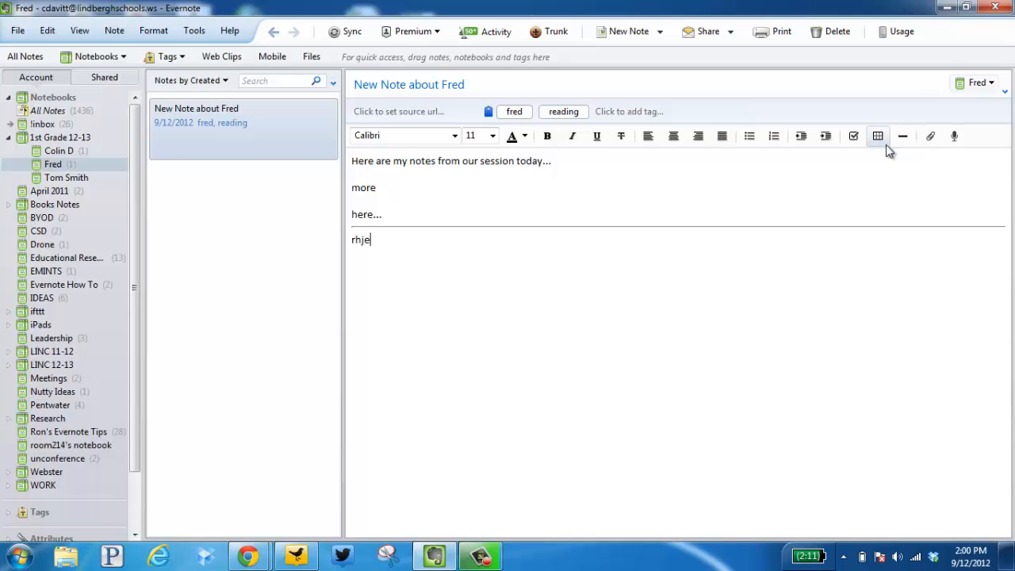
text(irhew)
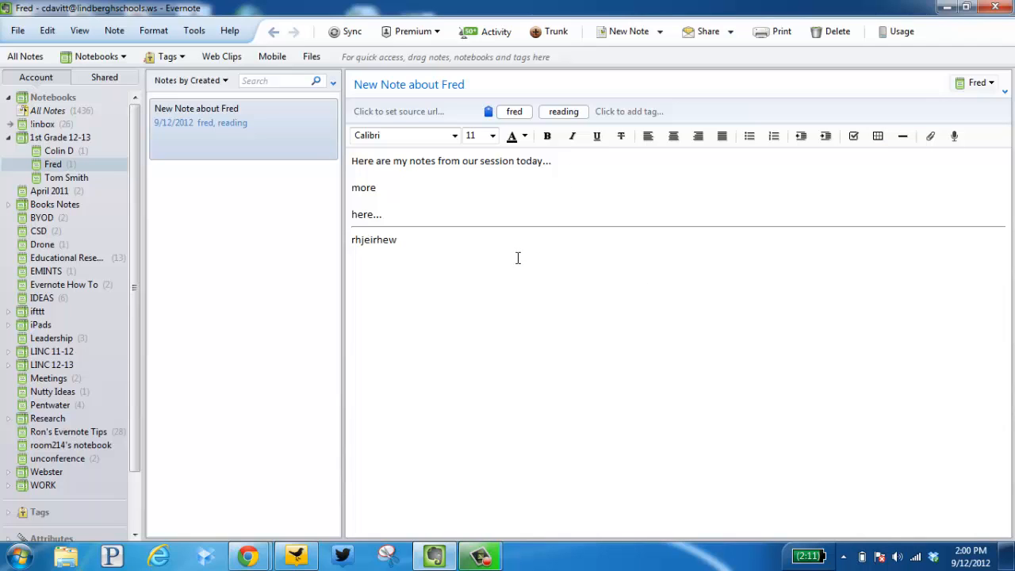
mouse_move(515, 257)
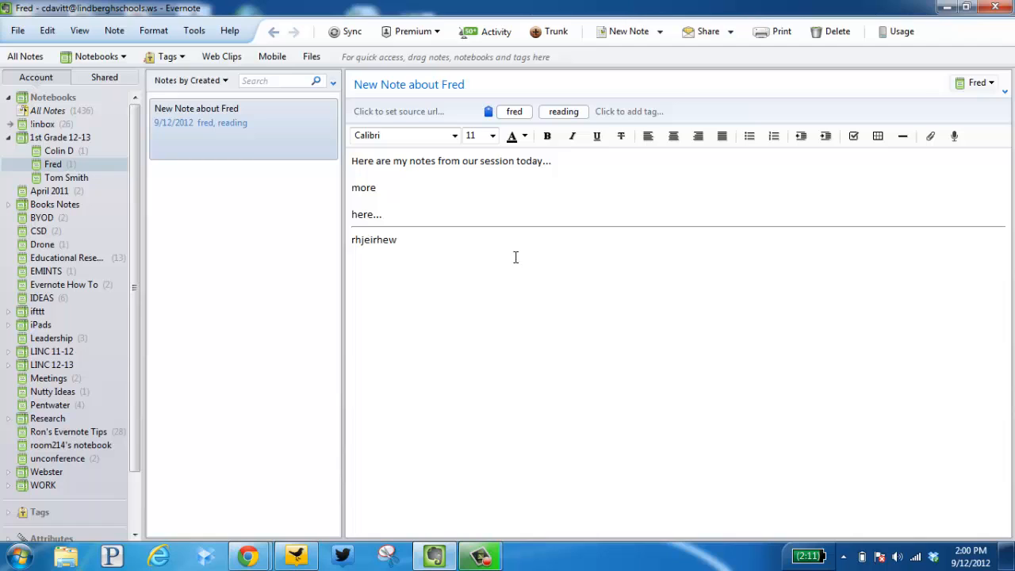
click(344, 31)
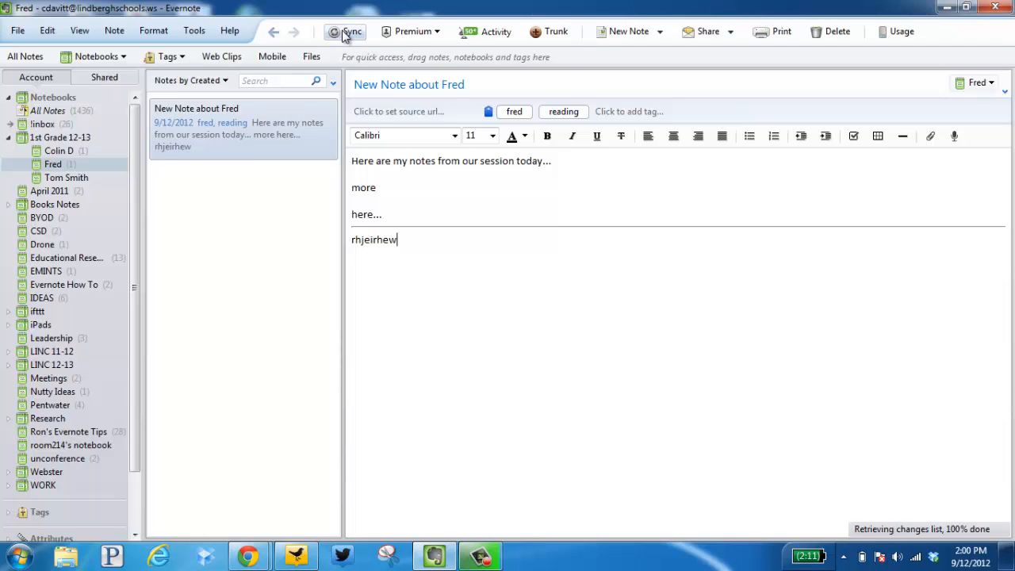